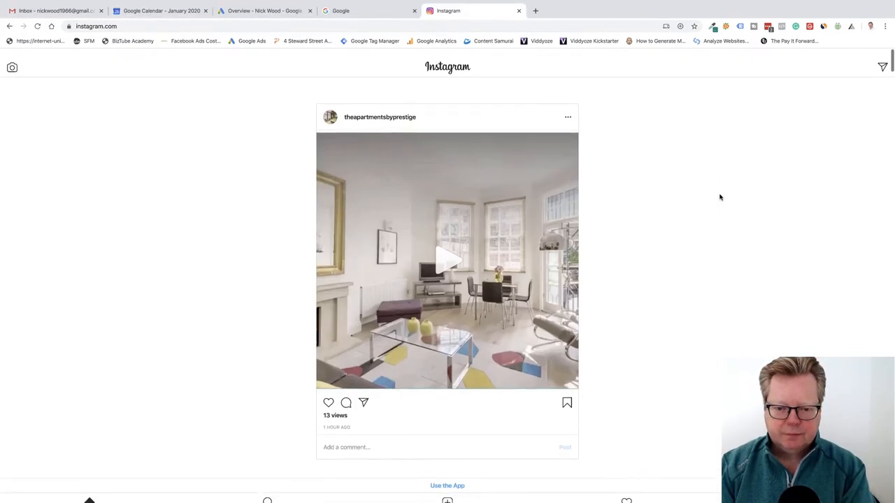
Open DevTools with F12 and switch Instagram to a mobile device view.
scroll("down", 3)
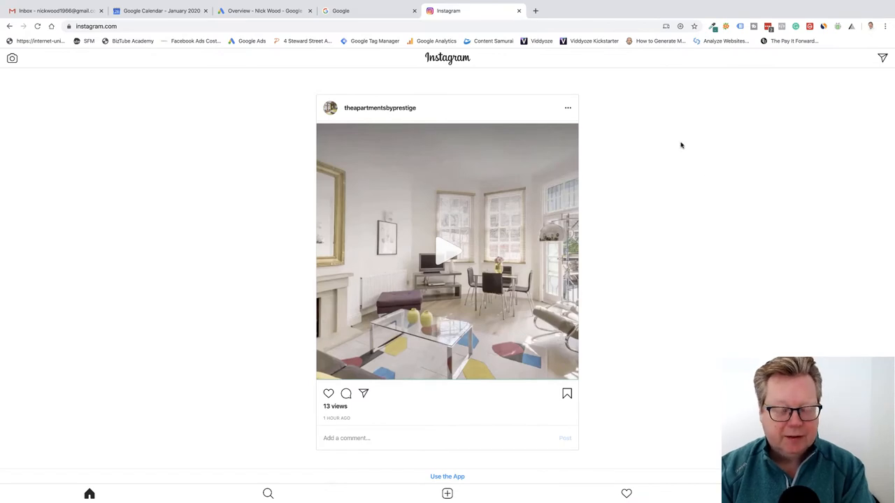
scroll("down", 3)
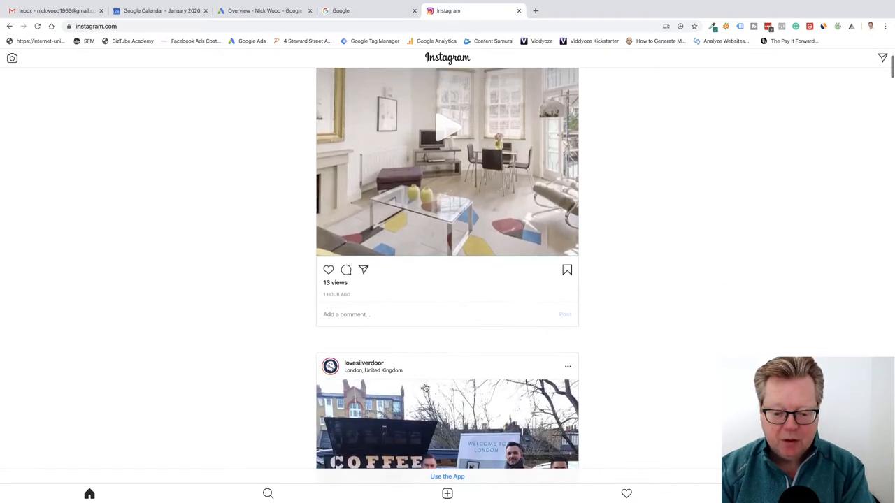
scroll("down", 3)
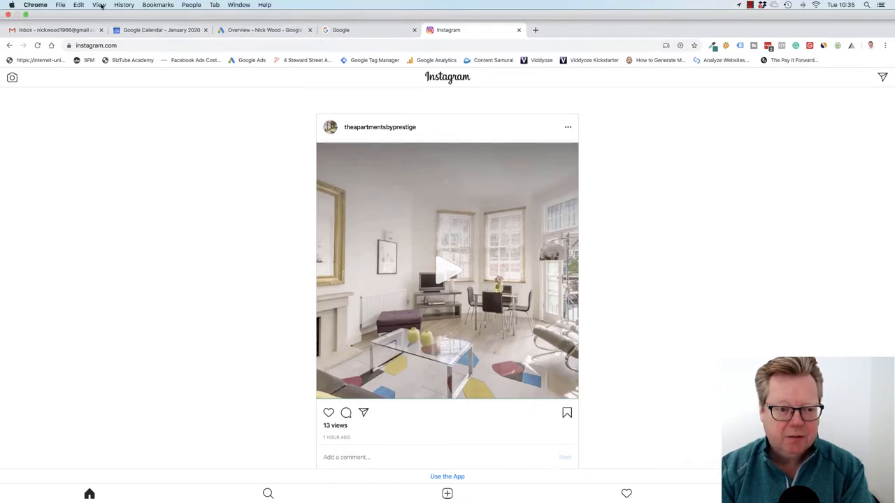
left_click(98, 5)
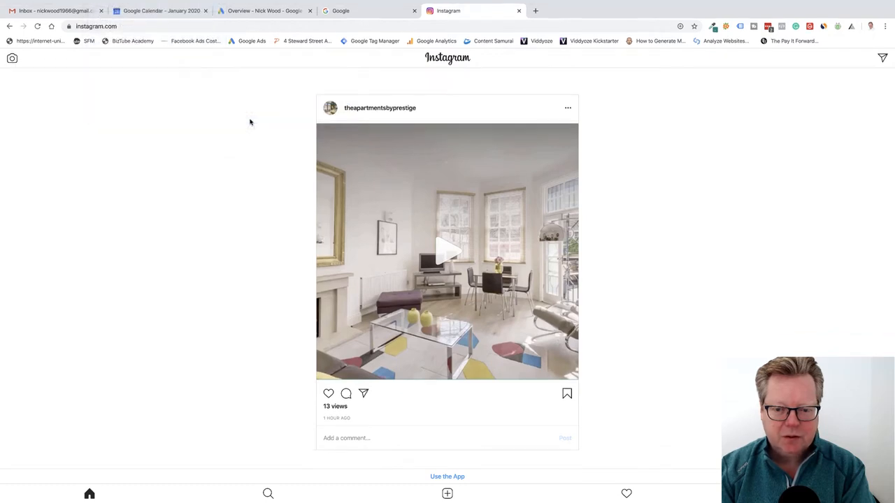
key("F12")
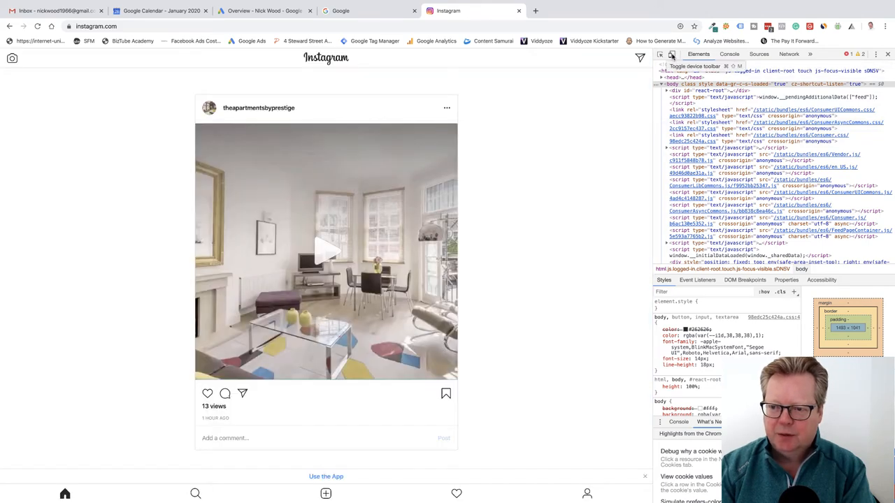
left_click(671, 54)
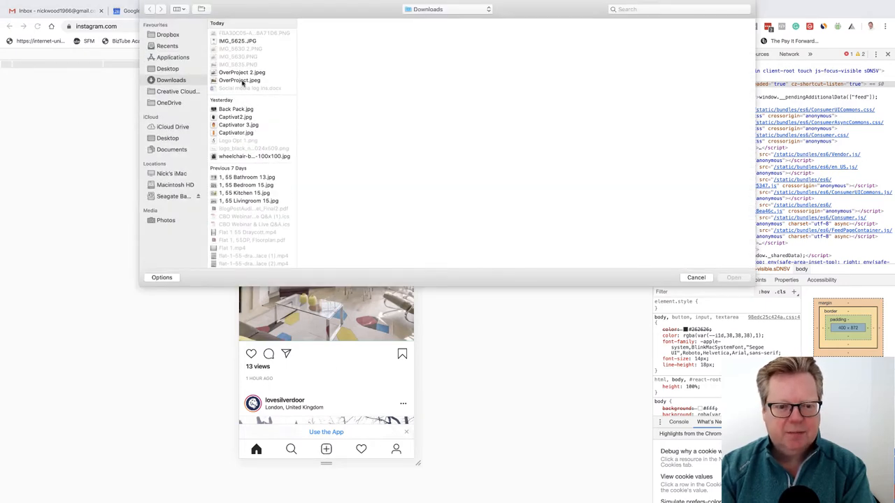
Choose OverProject.jpeg, the Monument Apartments image, from Downloads for the post.
left_click(241, 72)
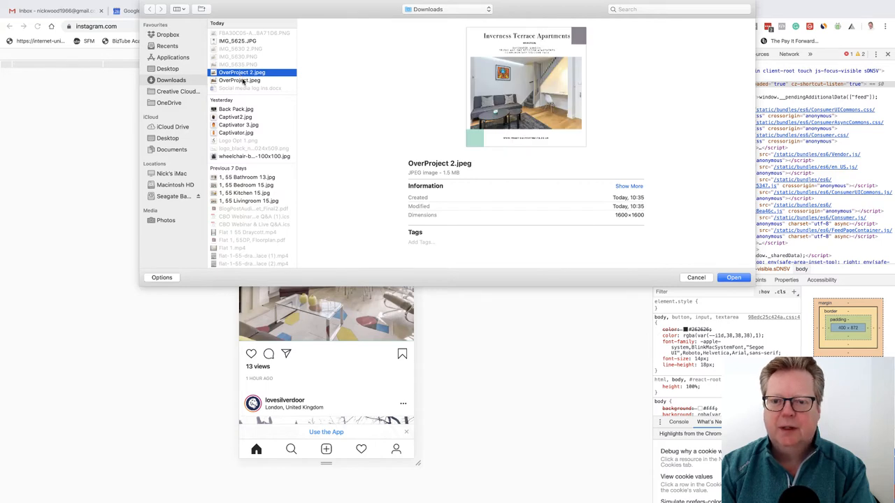
left_click(239, 80)
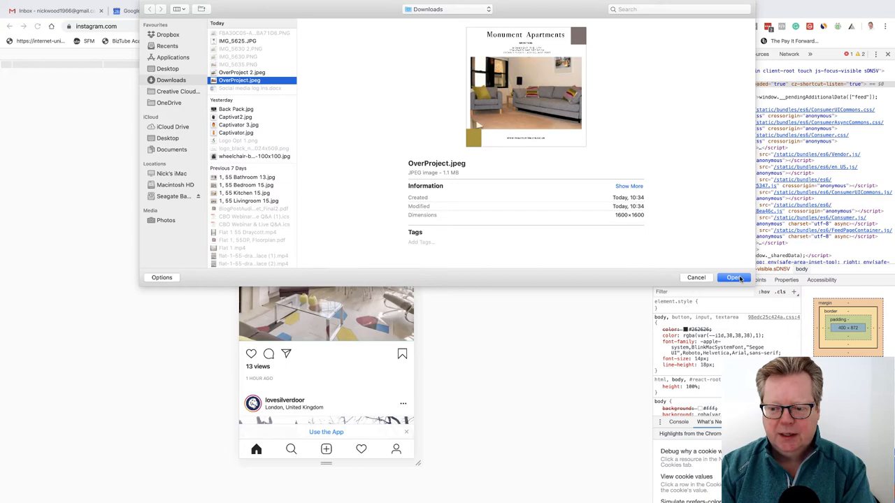
left_click(733, 278)
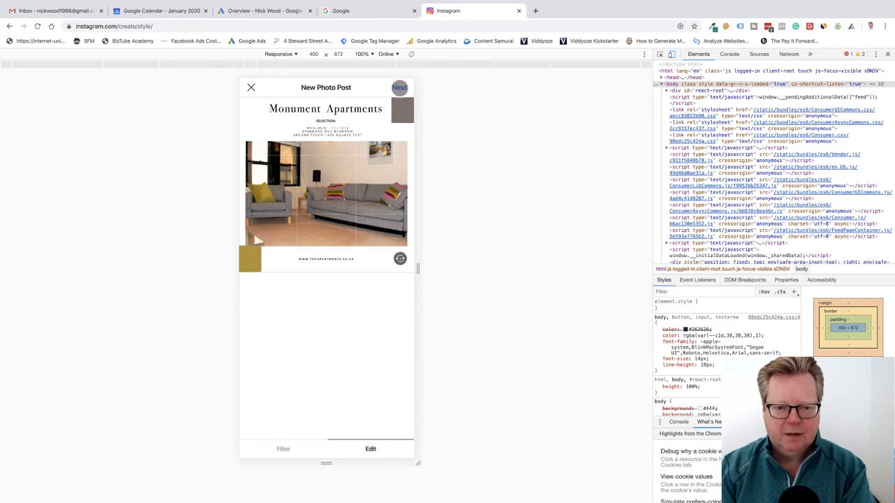
Advance to post details and paste the apartment description as the caption.
left_click(399, 86)
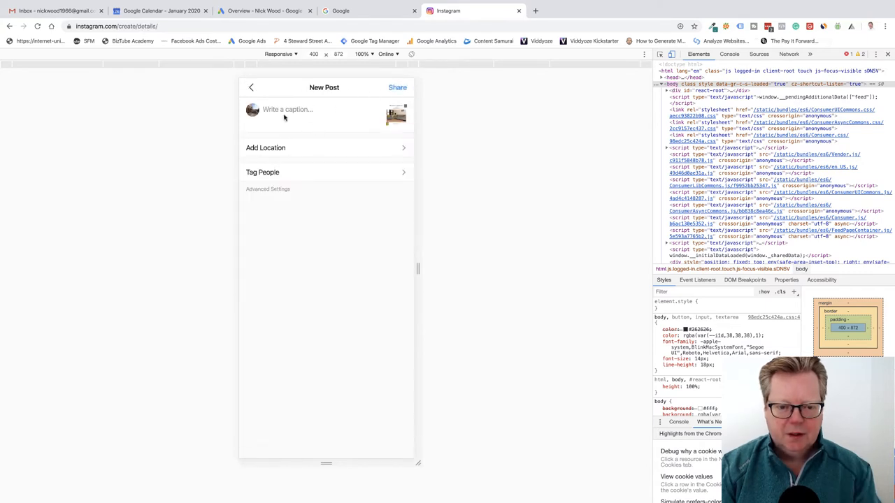
right_click(283, 110)
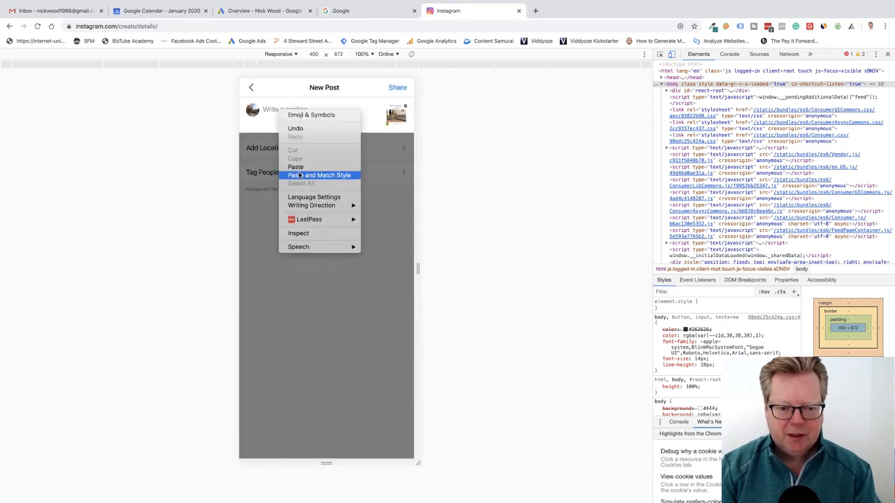
left_click(319, 175)
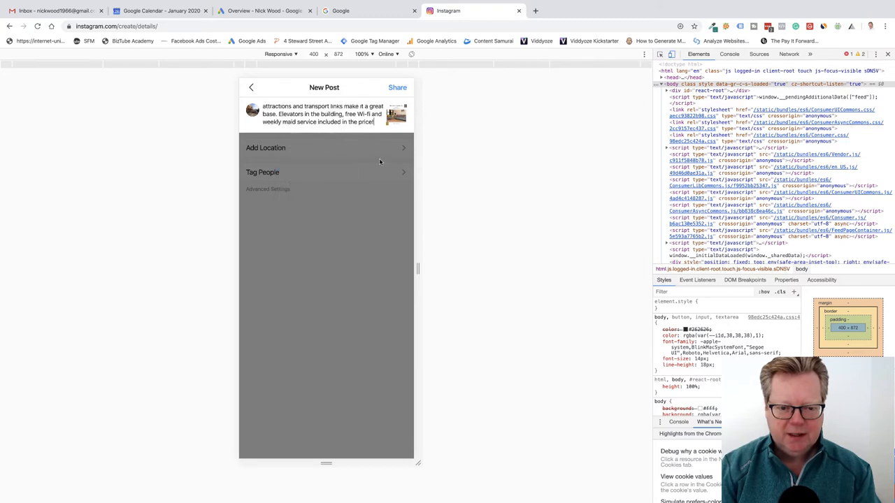
mouse_move(411, 134)
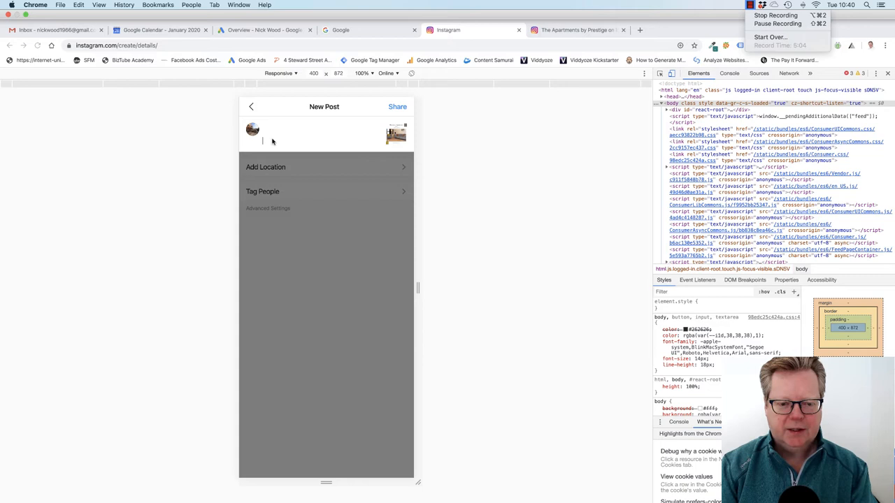
Paste the hashtags into the caption and share the post.
right_click(280, 140)
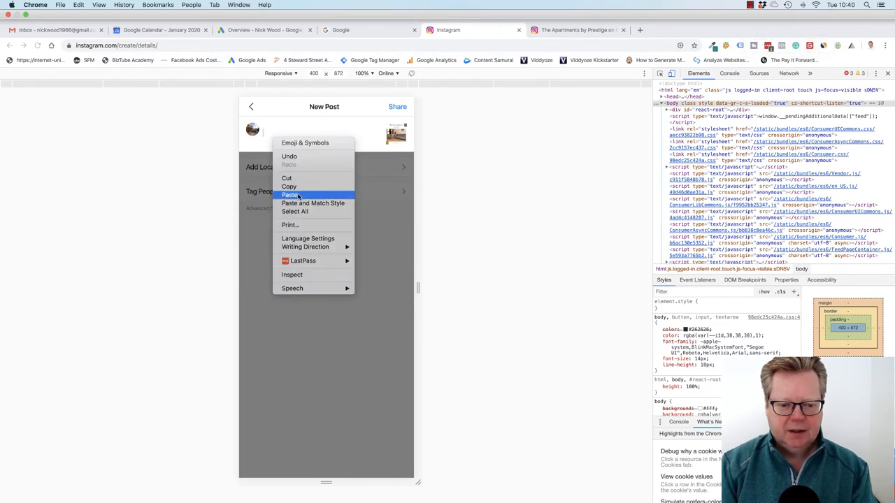
left_click(291, 195)
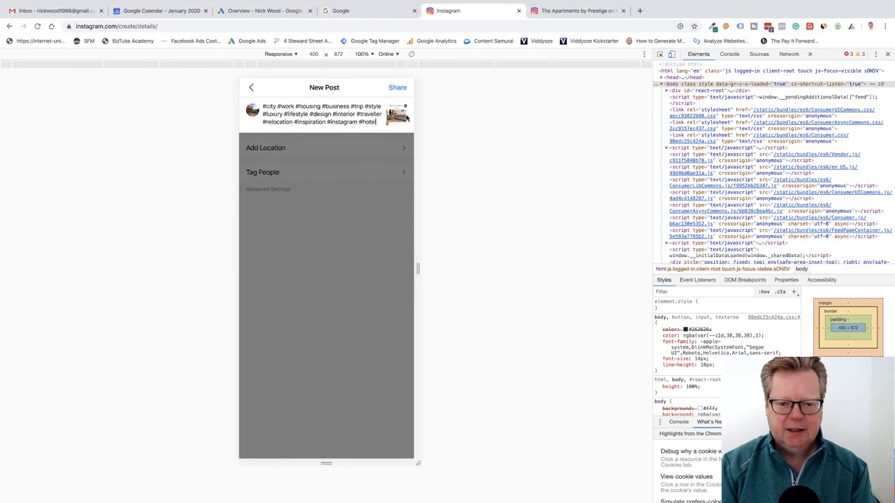
left_click(397, 87)
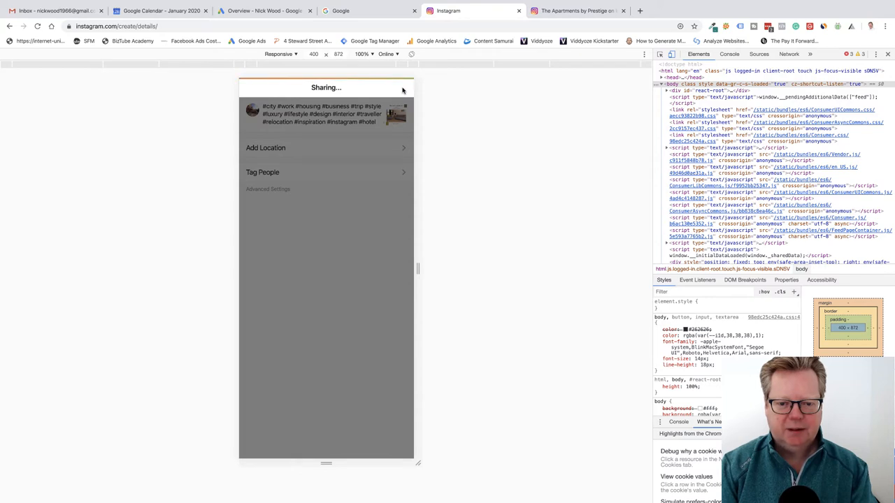